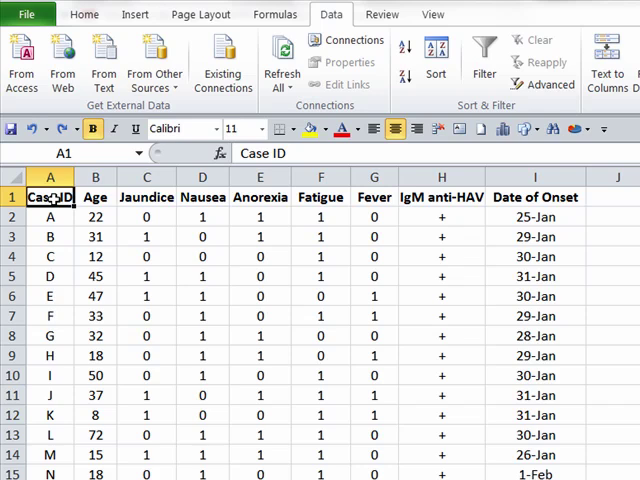
- Select the case records from the Case ID heading across symptoms, IgM anti-HAV and Date of Onset
{"action": "left_click", "coordinate": [12, 196]}
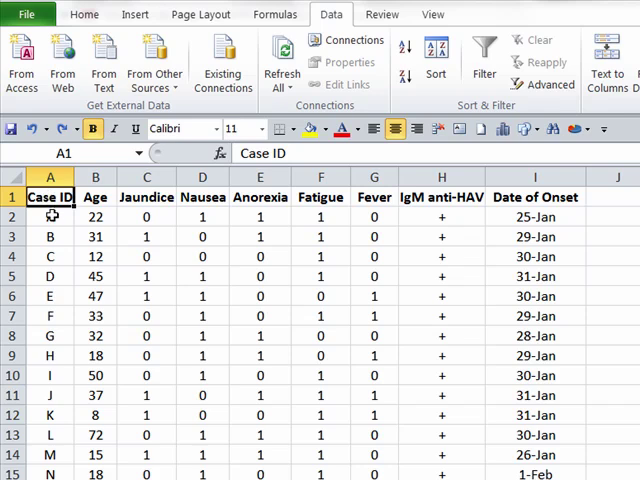
{"action": "left_click", "coordinate": [50, 216]}
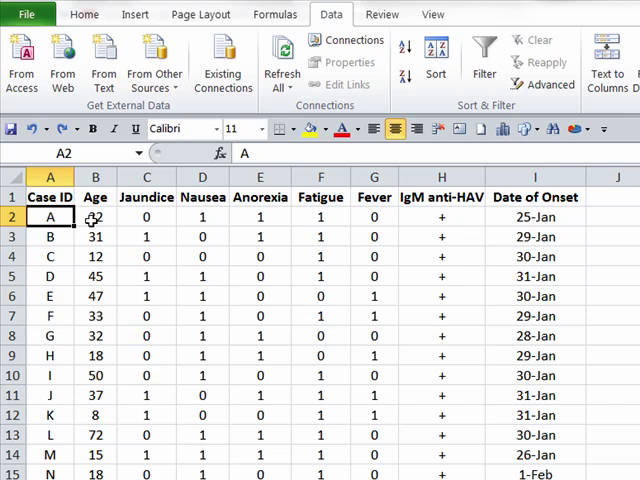
{"action": "left_click", "coordinate": [96, 216]}
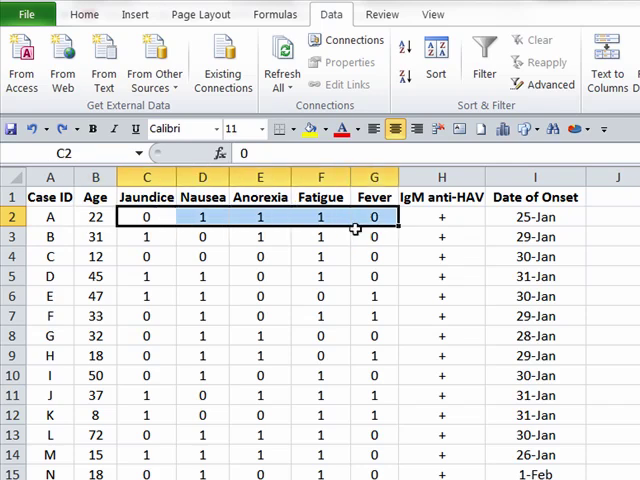
{"action": "mouse_move", "coordinate": [428, 276]}
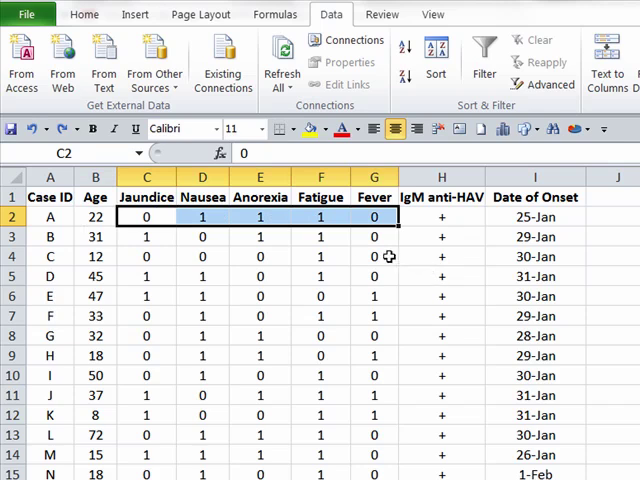
{"action": "left_click", "coordinate": [202, 256]}
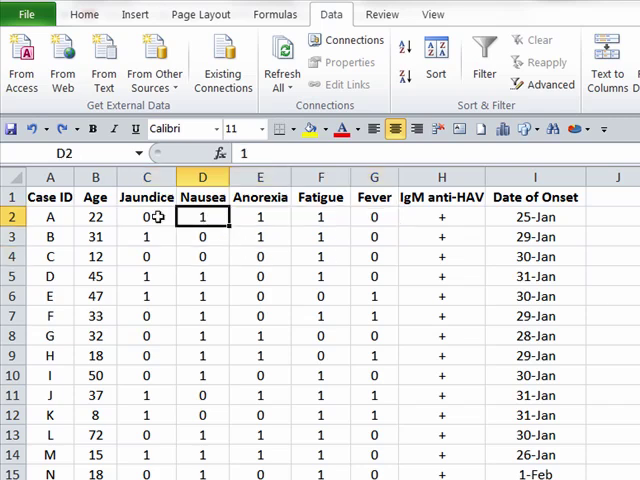
{"action": "left_click", "coordinate": [146, 216]}
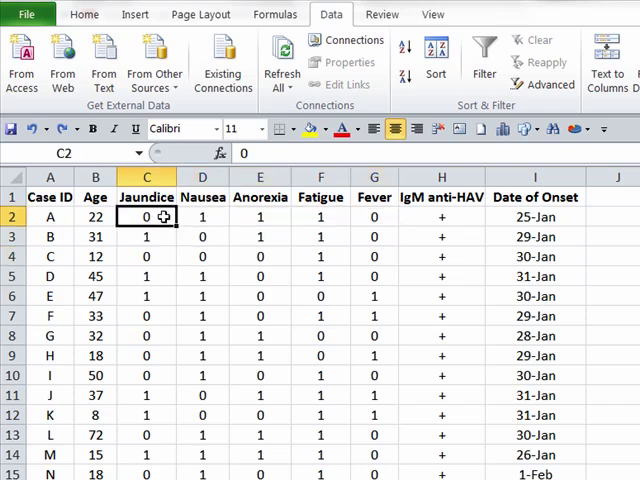
{"action": "mouse_move", "coordinate": [456, 216]}
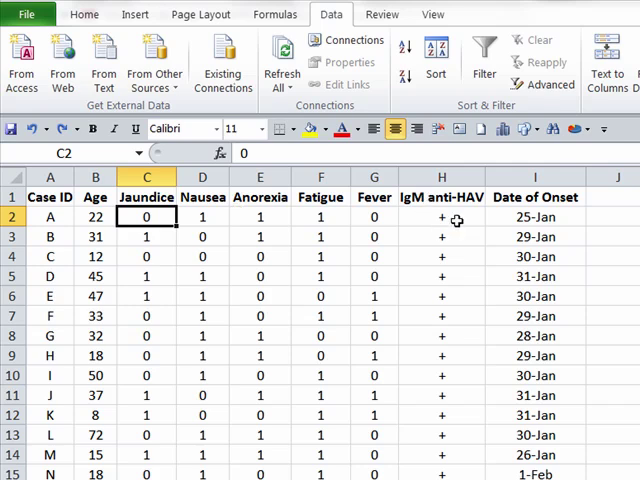
{"action": "left_click", "coordinate": [440, 216]}
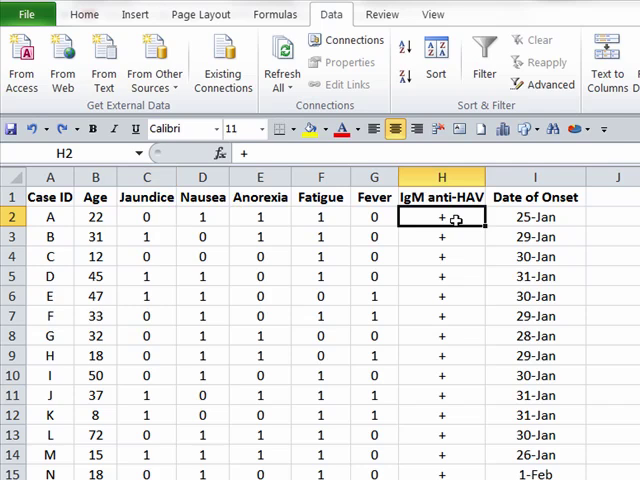
{"action": "mouse_move", "coordinate": [452, 222]}
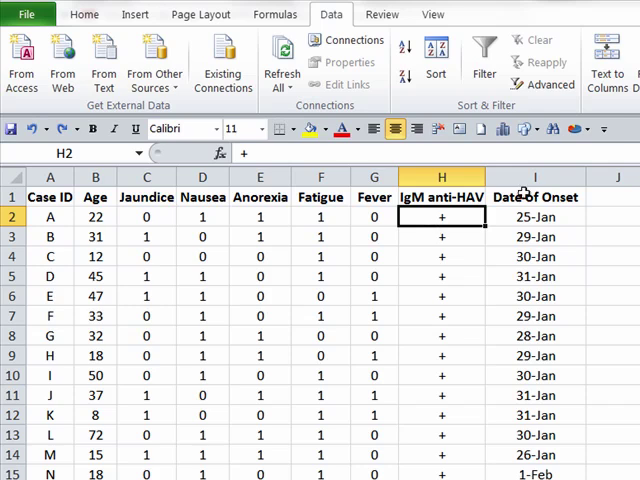
{"action": "mouse_move", "coordinate": [516, 216]}
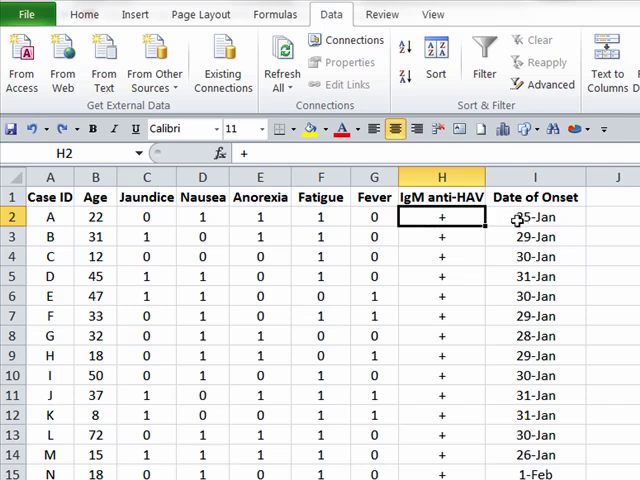
{"action": "left_click", "coordinate": [536, 216]}
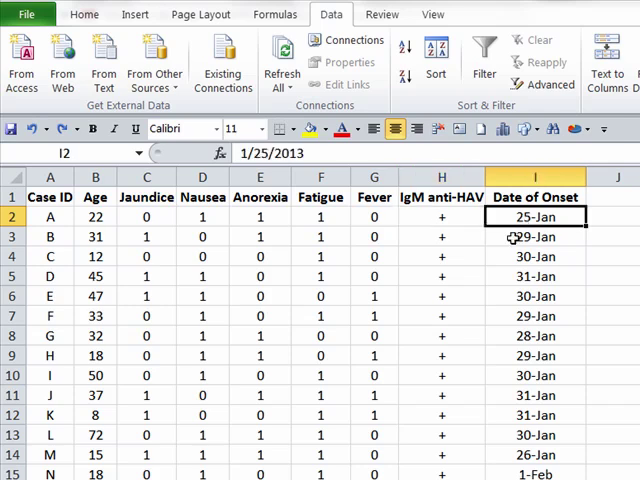
{"action": "mouse_move", "coordinate": [510, 216]}
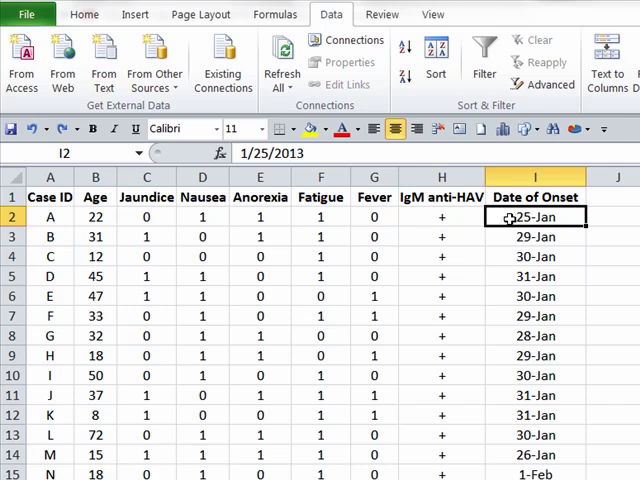
{"action": "mouse_move", "coordinate": [514, 220]}
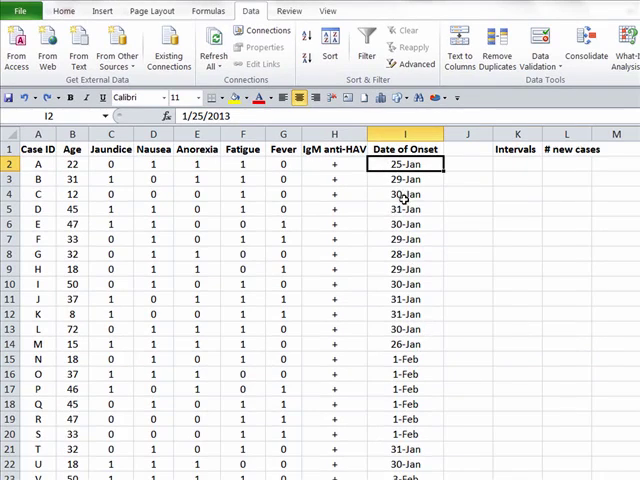
{"action": "mouse_move", "coordinate": [380, 224]}
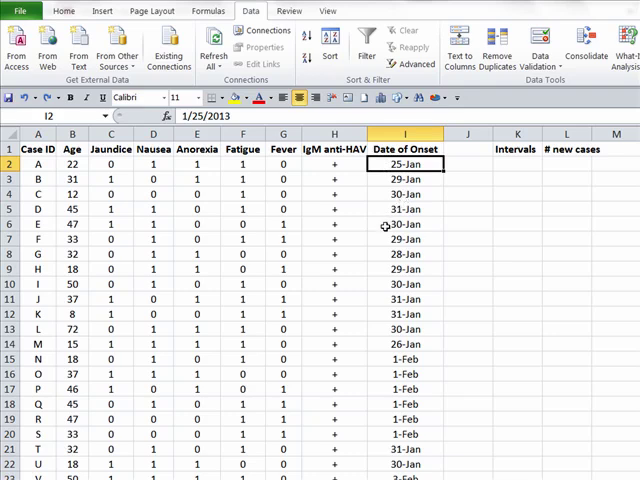
{"action": "mouse_move", "coordinate": [62, 240]}
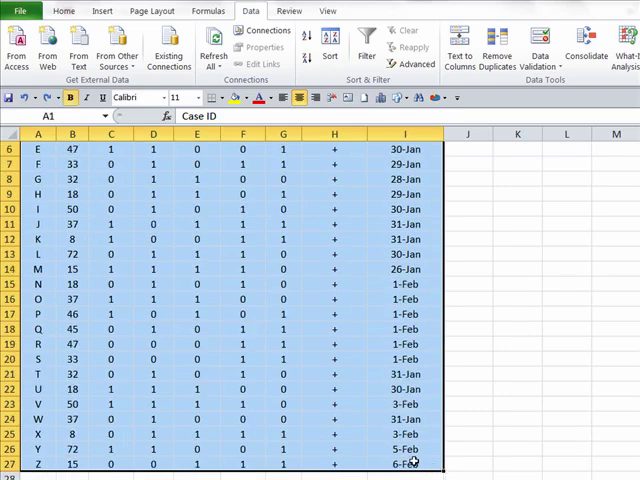
{"action": "mouse_move", "coordinate": [252, 12]}
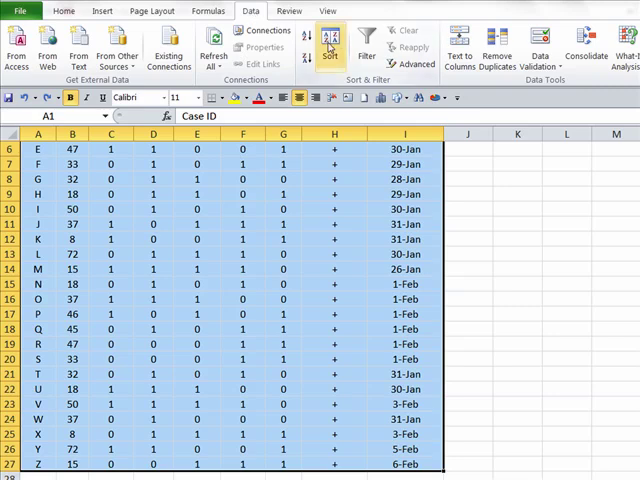
{"action": "mouse_move", "coordinate": [330, 48]}
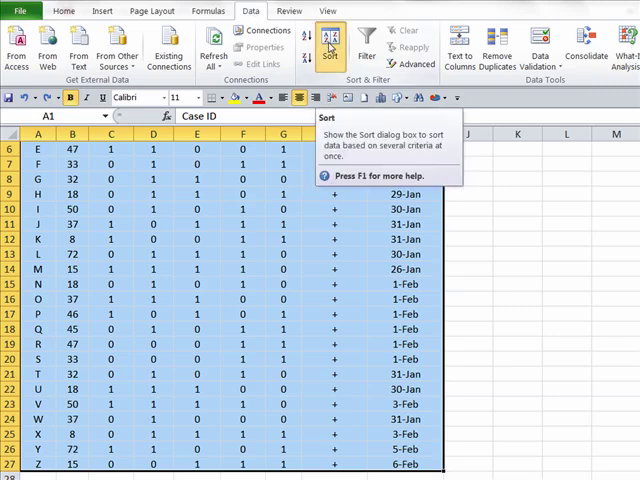
- Sort the selected records by Date of Onset, oldest to newest, via Data > Sort
{"action": "left_click", "coordinate": [330, 48]}
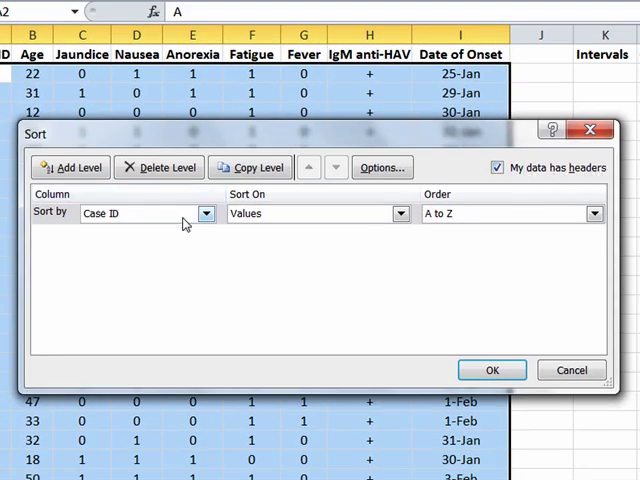
{"action": "left_click", "coordinate": [204, 212]}
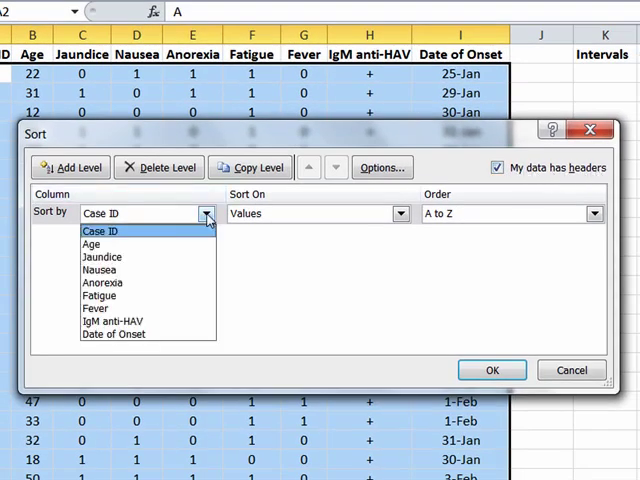
{"action": "left_click", "coordinate": [122, 334]}
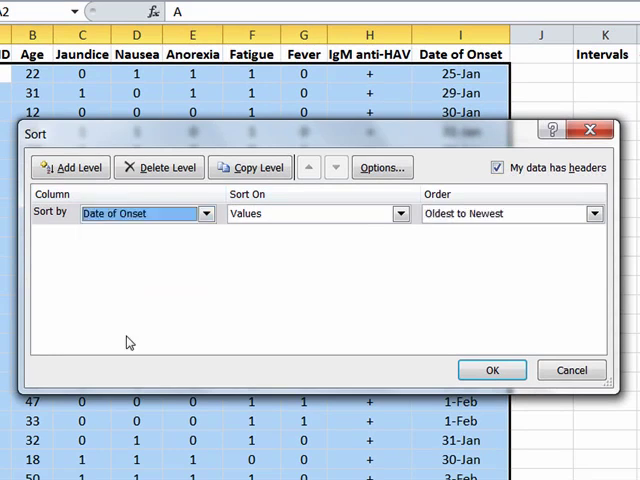
{"action": "mouse_move", "coordinate": [448, 234]}
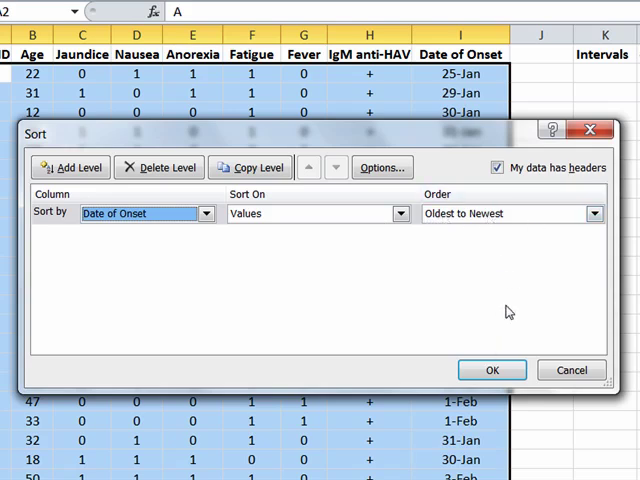
{"action": "left_click", "coordinate": [492, 370]}
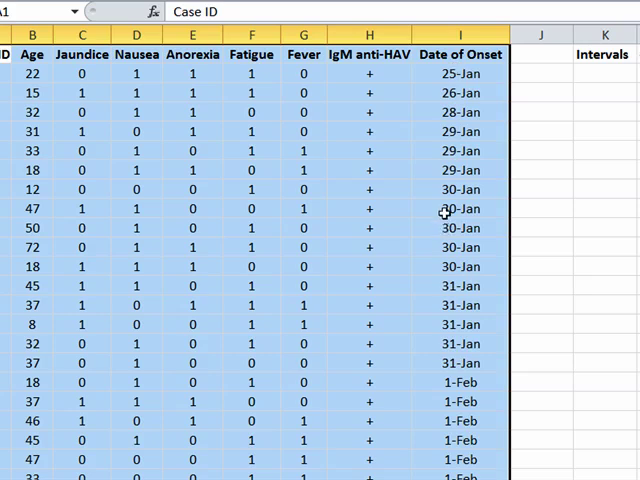
{"action": "left_click", "coordinate": [234, 16]}
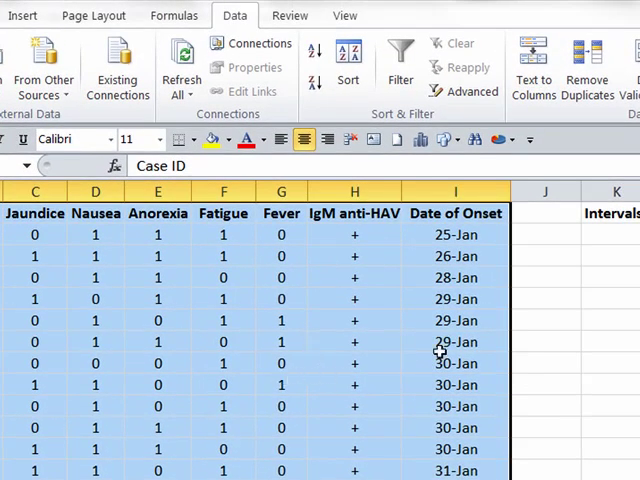
{"action": "left_click", "coordinate": [544, 276]}
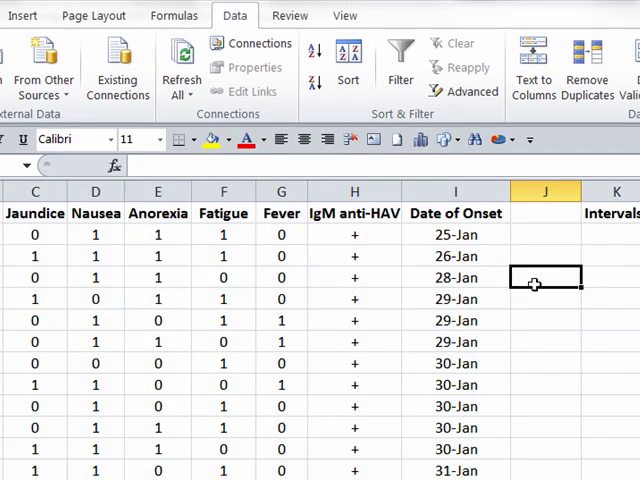
{"action": "mouse_move", "coordinate": [532, 292]}
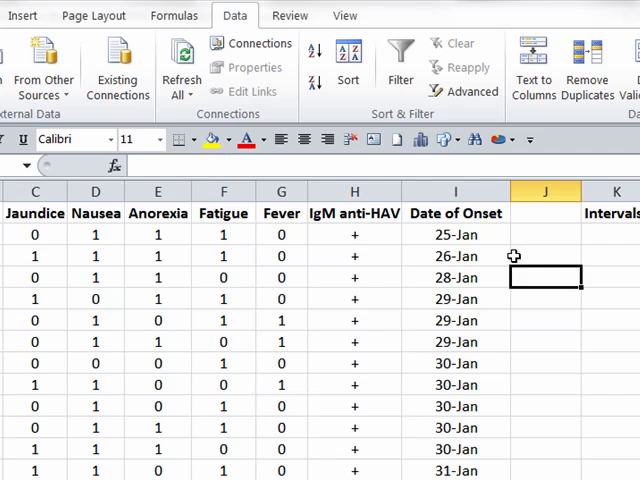
{"action": "mouse_move", "coordinate": [508, 256]}
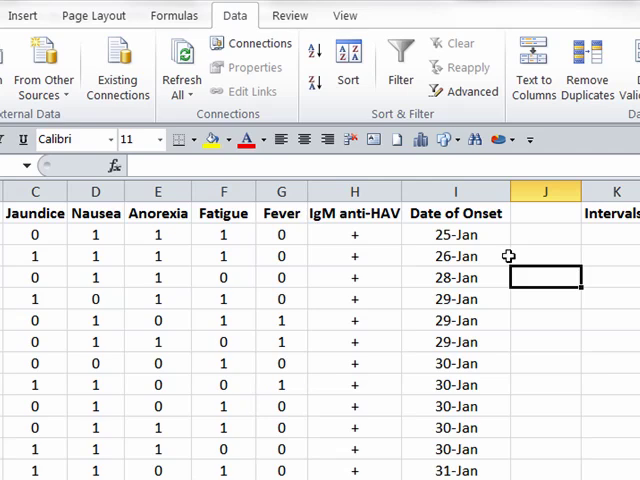
{"action": "mouse_move", "coordinate": [528, 262]}
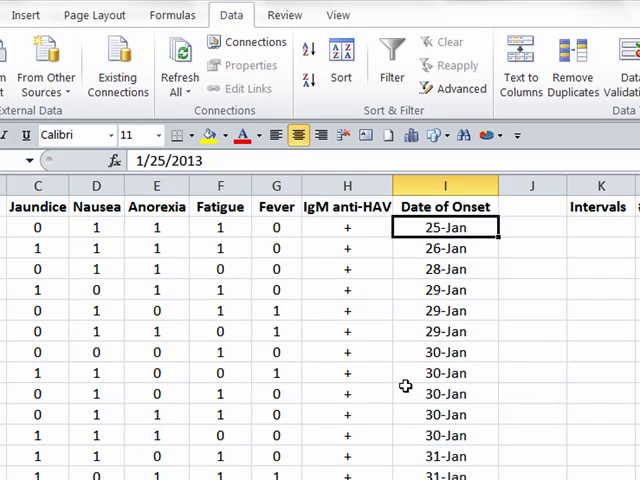
{"action": "mouse_move", "coordinate": [610, 248]}
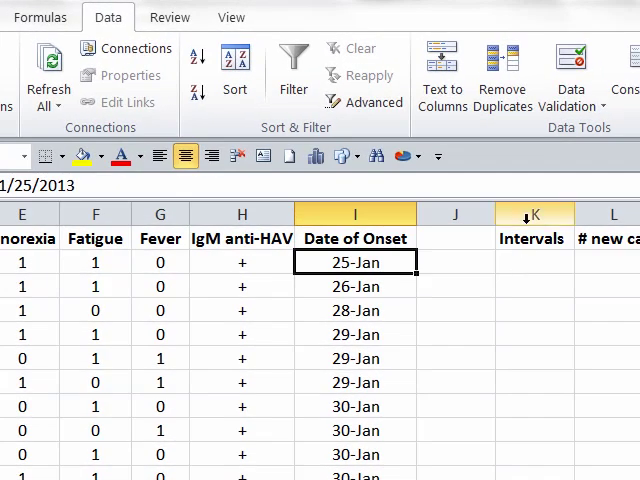
- Enter 1-25 as the first Intervals date and =K2+1 below it to give 26-Jan
{"action": "left_click", "coordinate": [534, 262]}
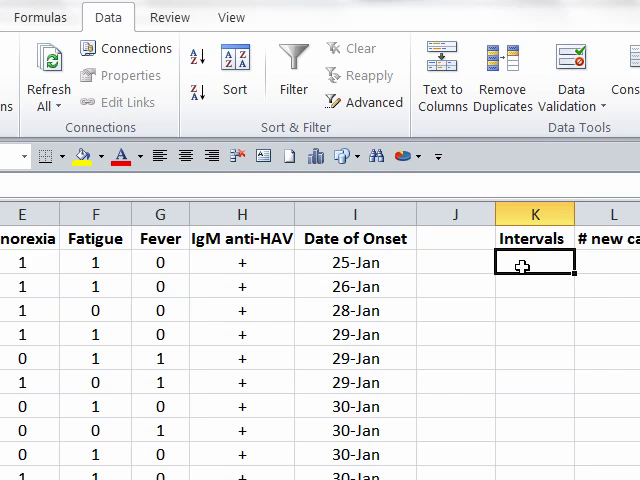
{"action": "type", "text": "1-2"}
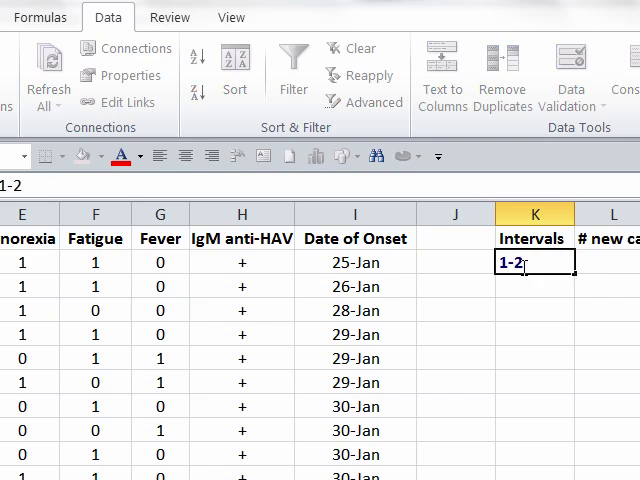
{"action": "type", "text": "5-Jan"}
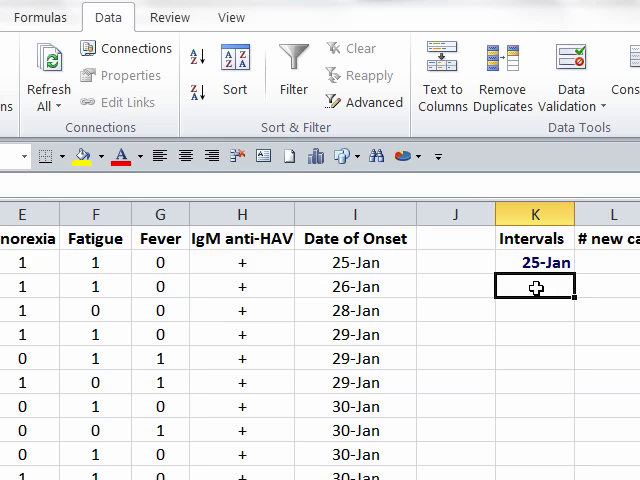
{"action": "type", "text": "="}
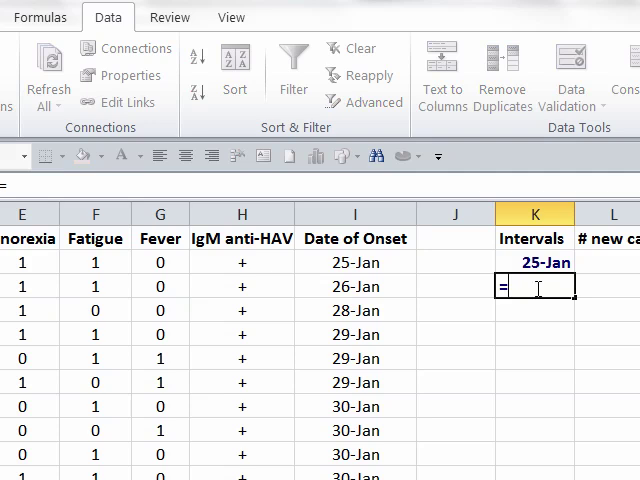
{"action": "type", "text": "k2"}
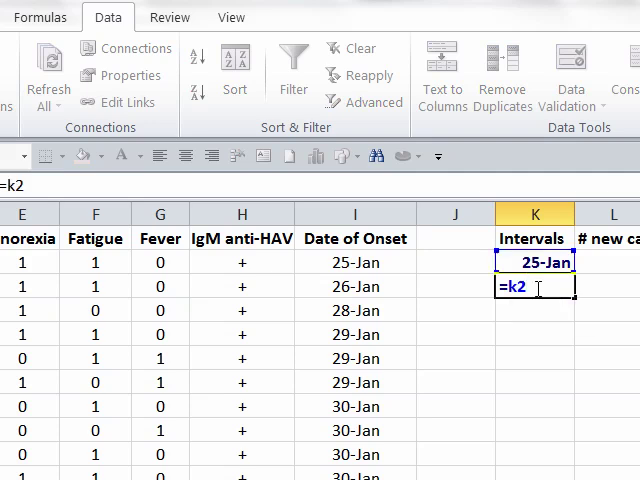
{"action": "type", "text": "+"}
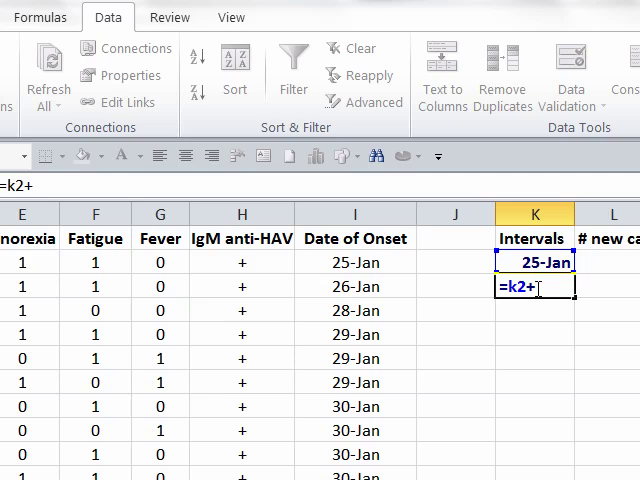
{"action": "key", "text": "Enter"}
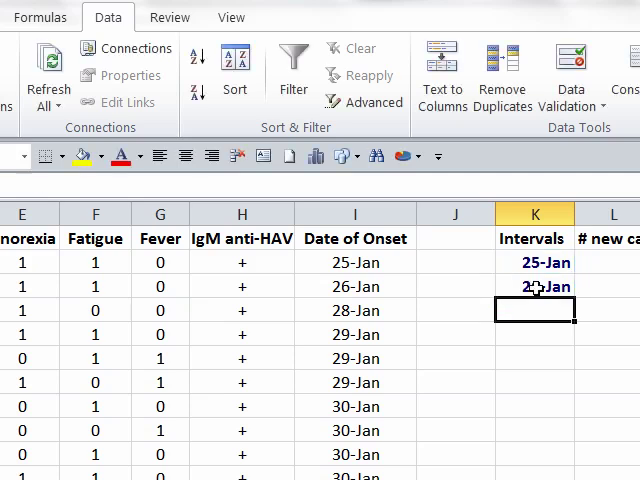
{"action": "left_click", "coordinate": [534, 288]}
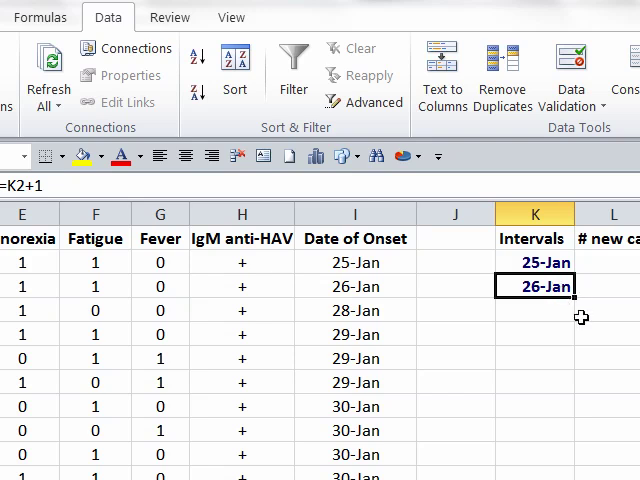
{"action": "mouse_move", "coordinate": [576, 308]}
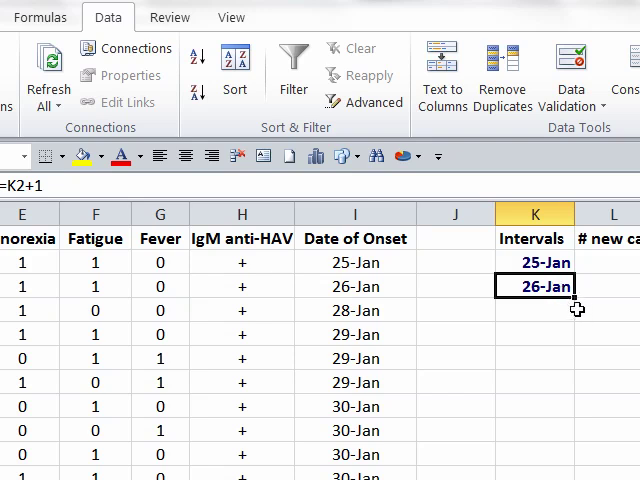
{"action": "mouse_move", "coordinate": [576, 300]}
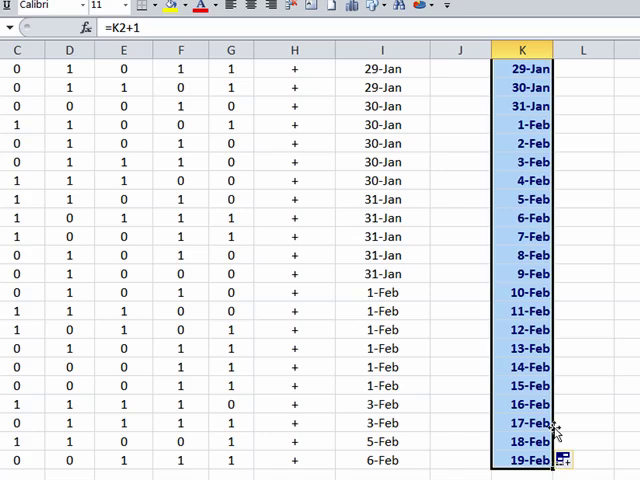
{"action": "mouse_move", "coordinate": [616, 240]}
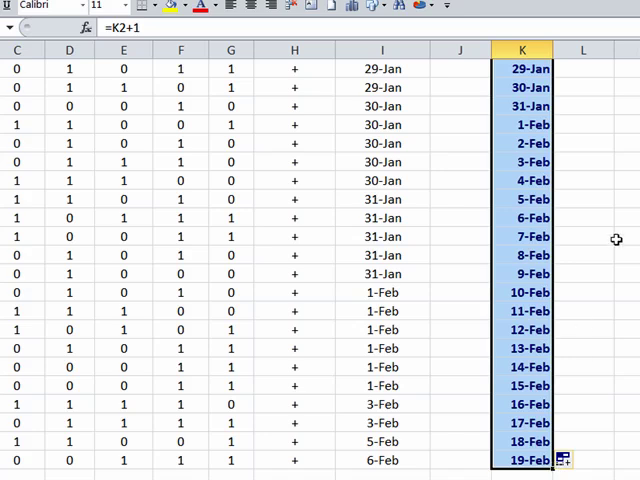
- Fill the Intervals column with consecutive daily dates from 25-Jan into February
{"action": "scroll", "scroll_direction": "down", "scroll_amount": 3}
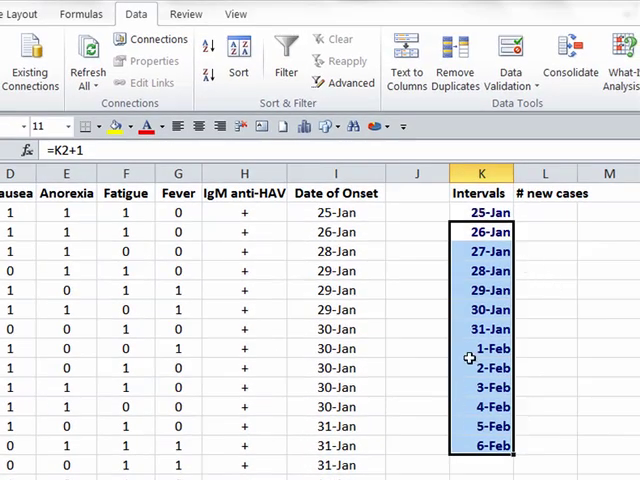
{"action": "mouse_move", "coordinate": [468, 364]}
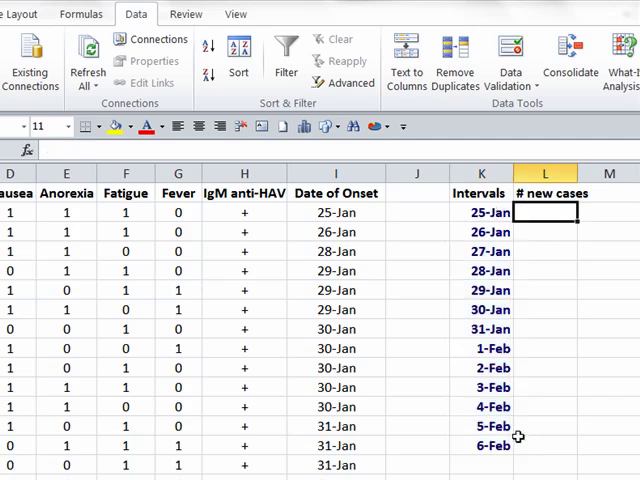
{"action": "mouse_move", "coordinate": [356, 212]}
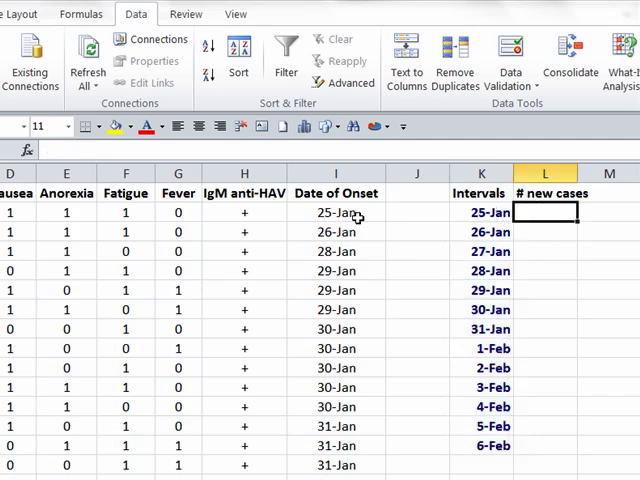
- Enter the daily new-case counts beside the Intervals dates, e.g. 1, 1, 0 and 3 for 29-Jan
{"action": "left_click", "coordinate": [336, 212]}
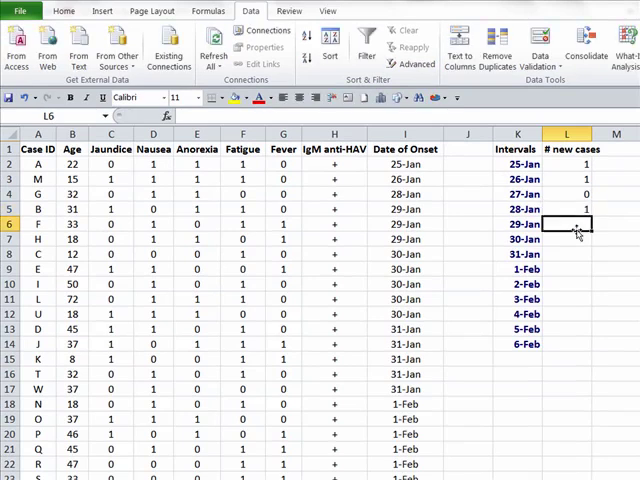
{"action": "type", "text": "3"}
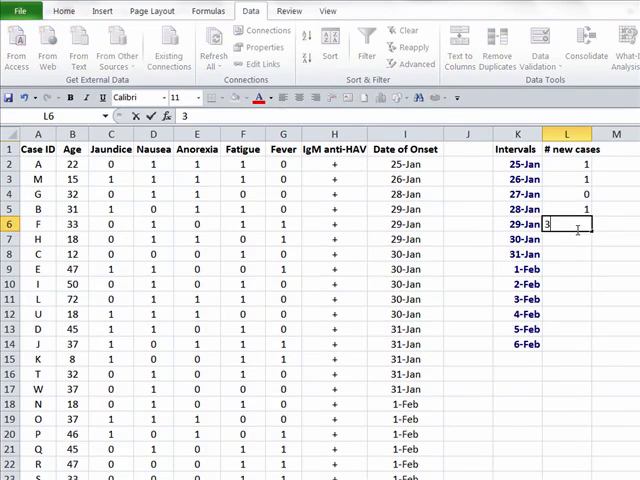
{"action": "key", "text": "Enter"}
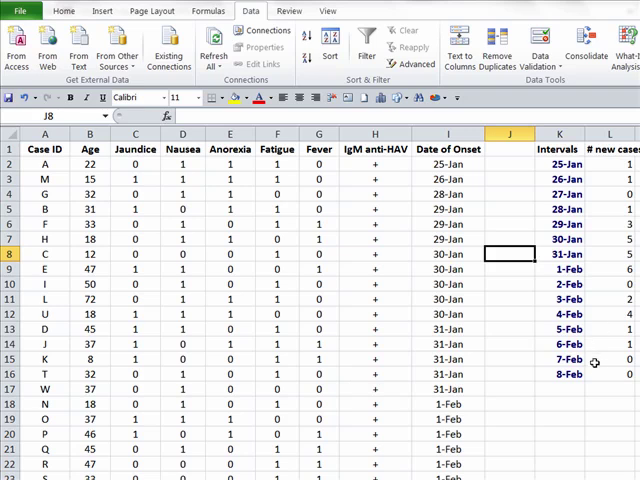
{"action": "mouse_move", "coordinate": [484, 316]}
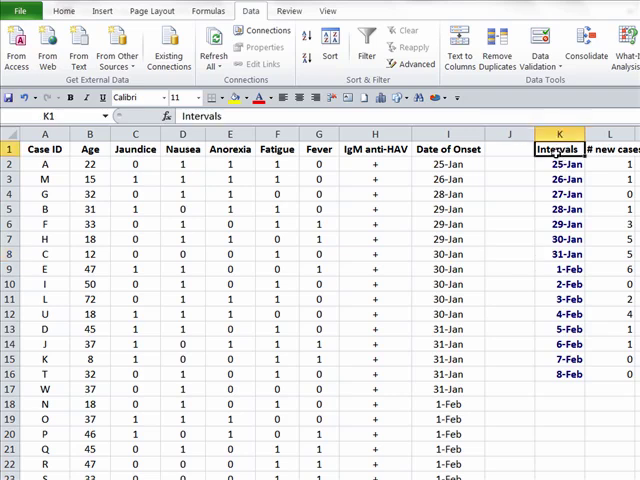
- Select the Intervals and # new cases table from the headers down to 8-Feb
{"action": "left_click_drag", "start_coordinate": [560, 148], "coordinate": [610, 344]}
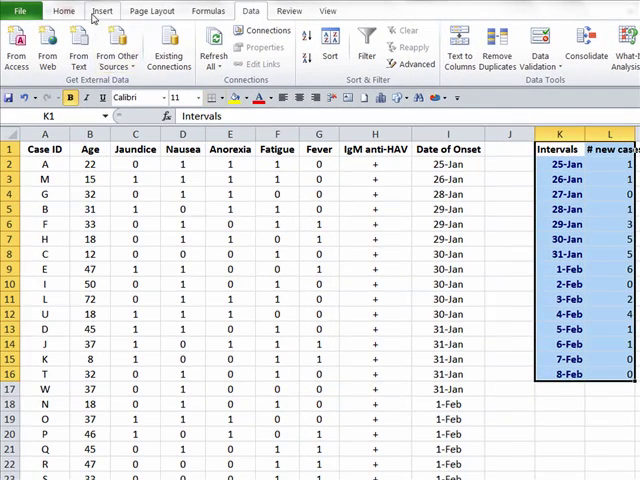
- Insert a 2-D clustered column chart of # new cases per interval from the Insert tab
{"action": "left_click", "coordinate": [104, 10]}
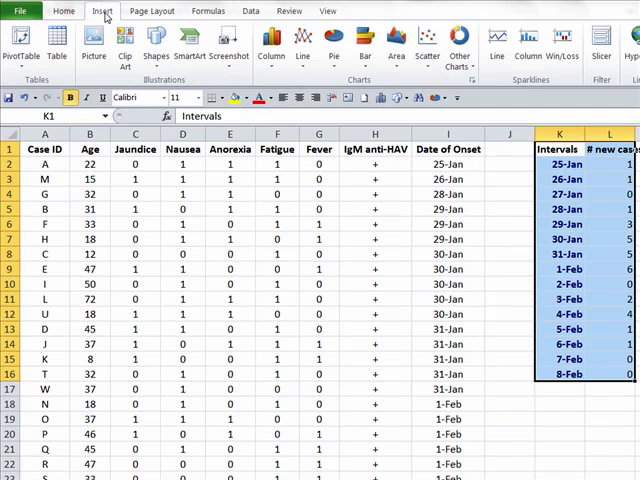
{"action": "mouse_move", "coordinate": [272, 50]}
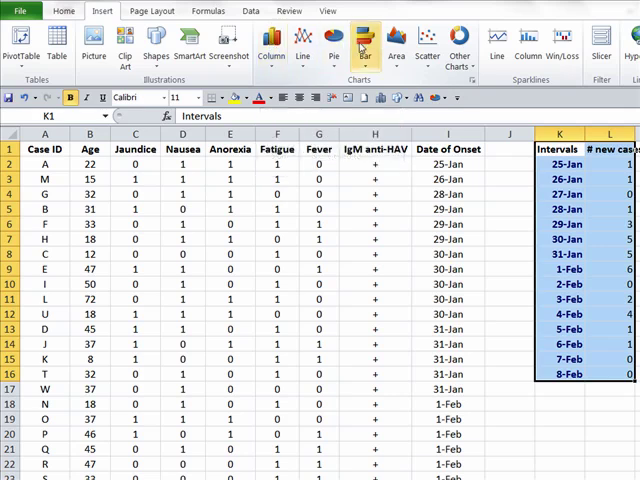
{"action": "mouse_move", "coordinate": [360, 40]}
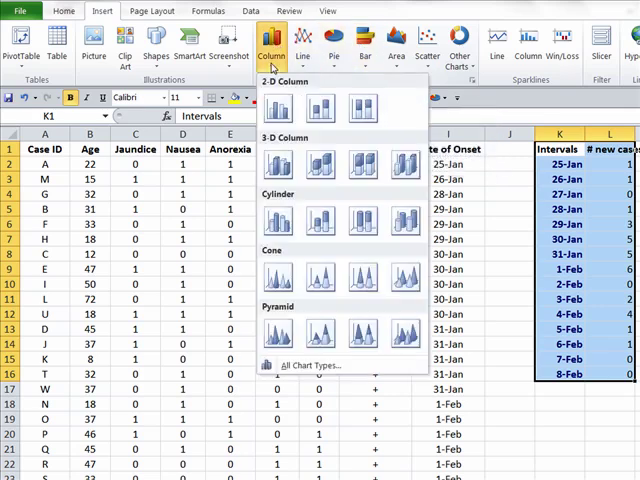
{"action": "mouse_move", "coordinate": [276, 108]}
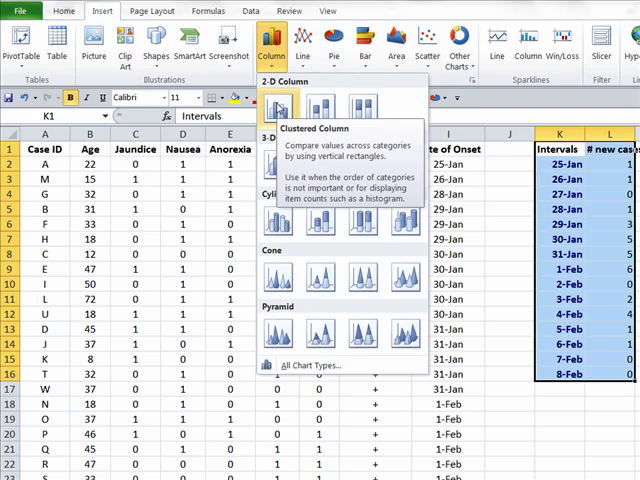
{"action": "left_click", "coordinate": [276, 108]}
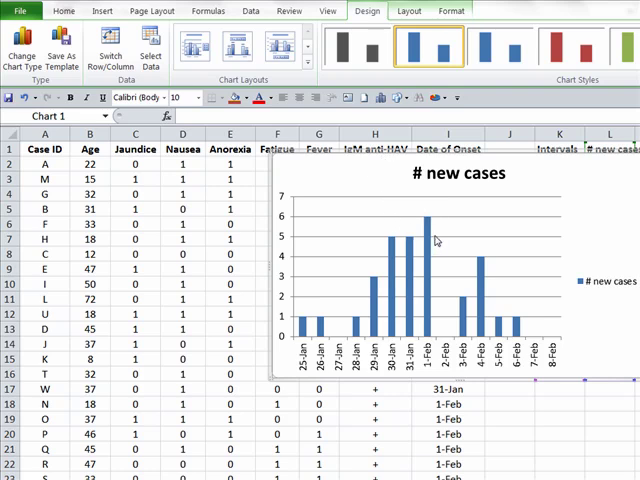
- Delete the # new cases title from the column chart
{"action": "left_click", "coordinate": [458, 172]}
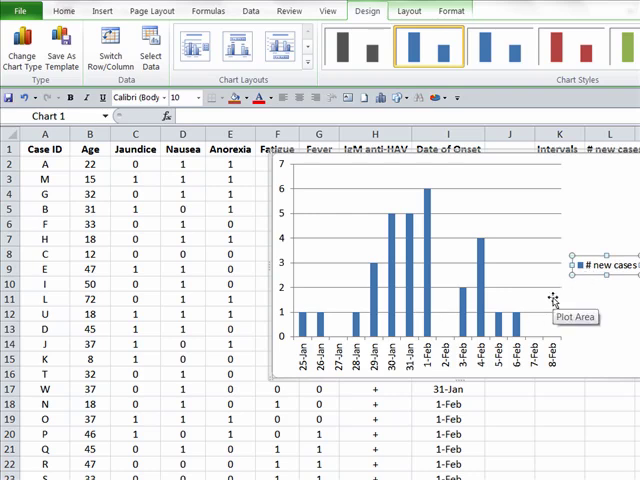
{"action": "mouse_move", "coordinate": [560, 298]}
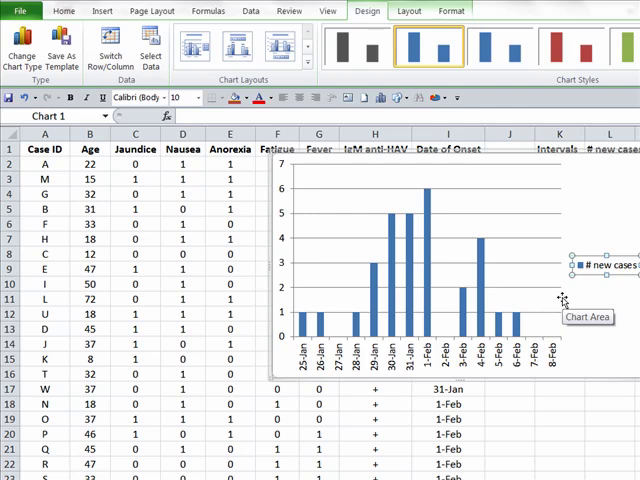
{"action": "mouse_move", "coordinate": [512, 202]}
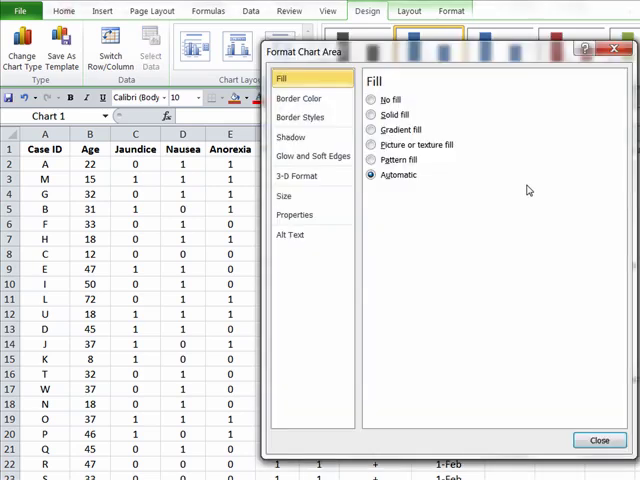
- Close the Format Chart Area dialog and drag the chart left over columns B–I
{"action": "left_click", "coordinate": [608, 440]}
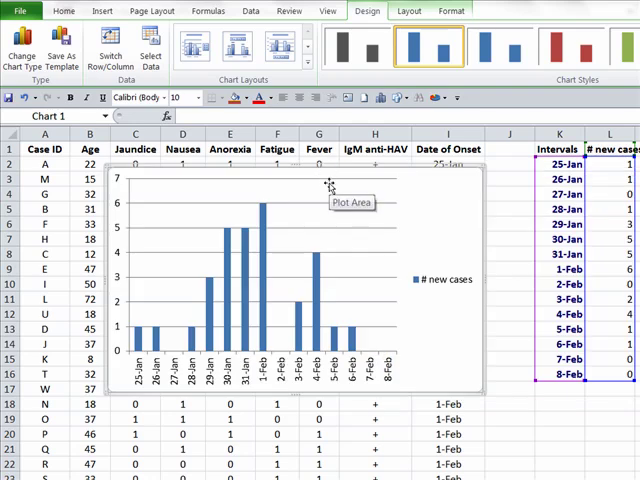
{"action": "mouse_move", "coordinate": [320, 192]}
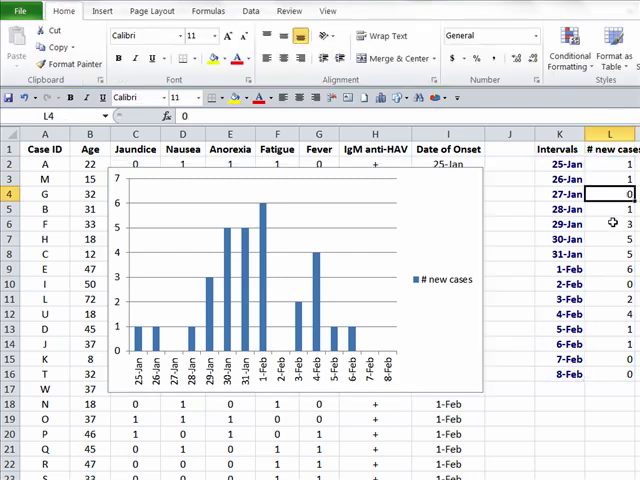
{"action": "left_click", "coordinate": [608, 224]}
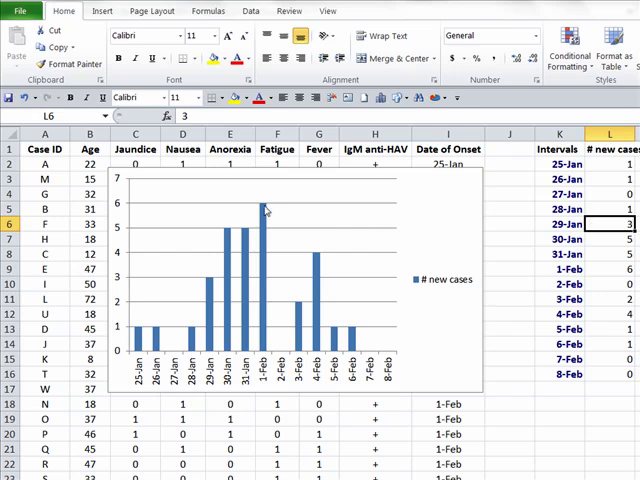
{"action": "mouse_move", "coordinate": [512, 208]}
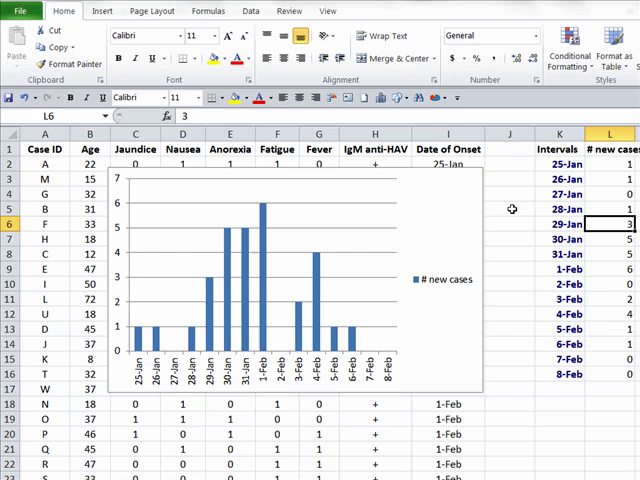
{"action": "mouse_move", "coordinate": [404, 176]}
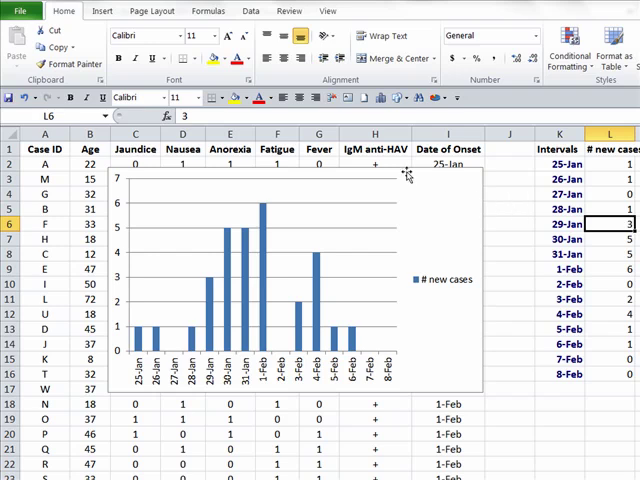